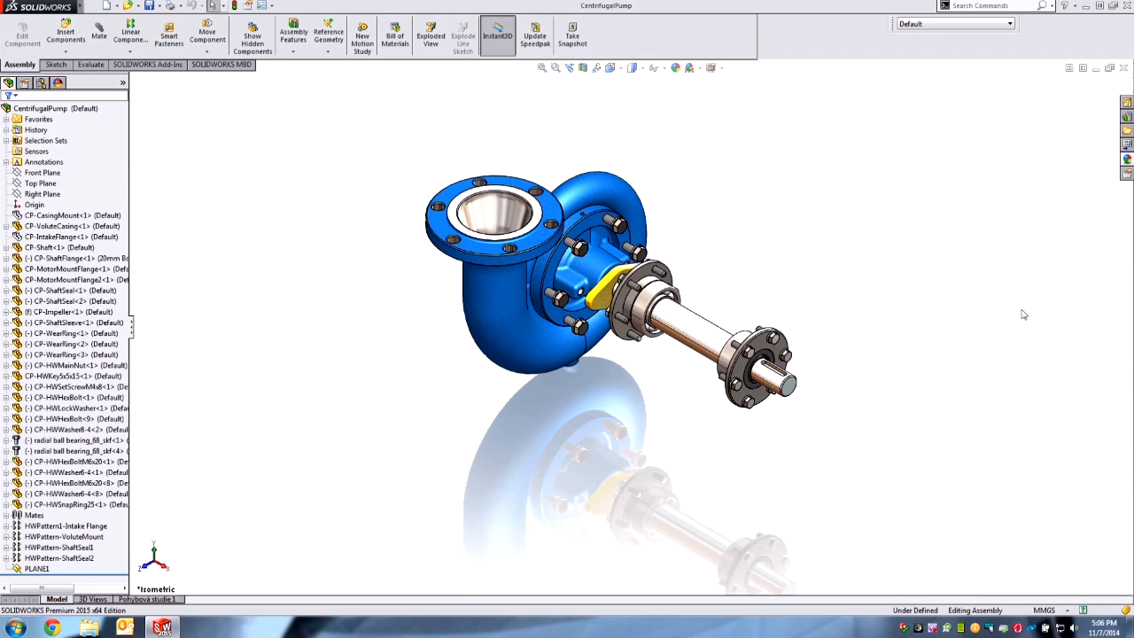
{"action": "mouse_move", "coordinate": [723, 175]}
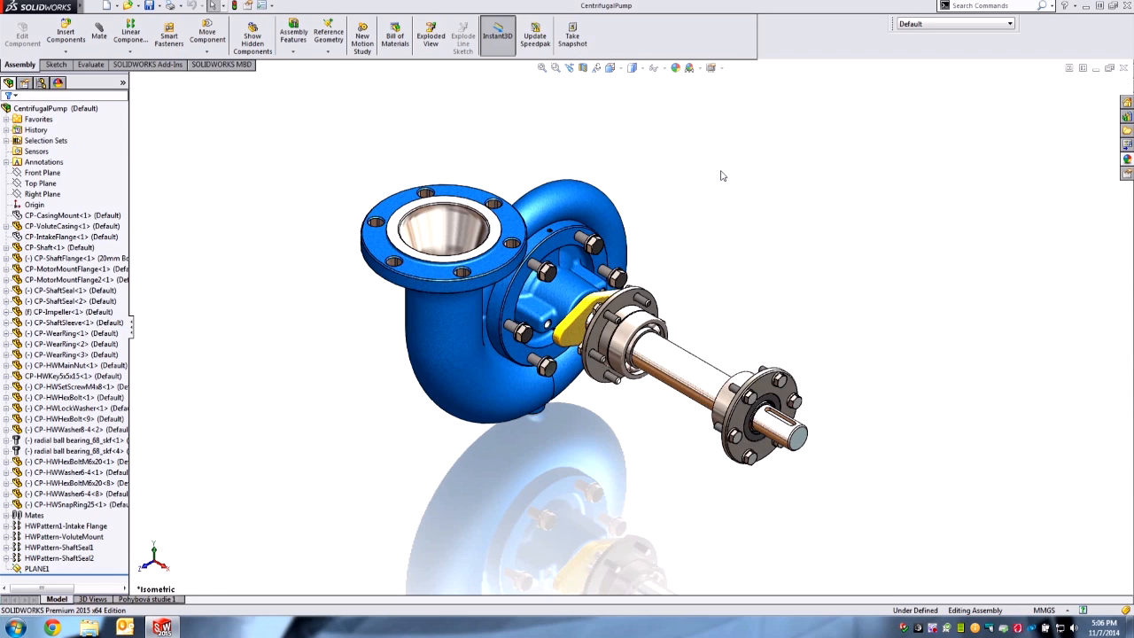
{"action": "mouse_move", "coordinate": [755, 178]}
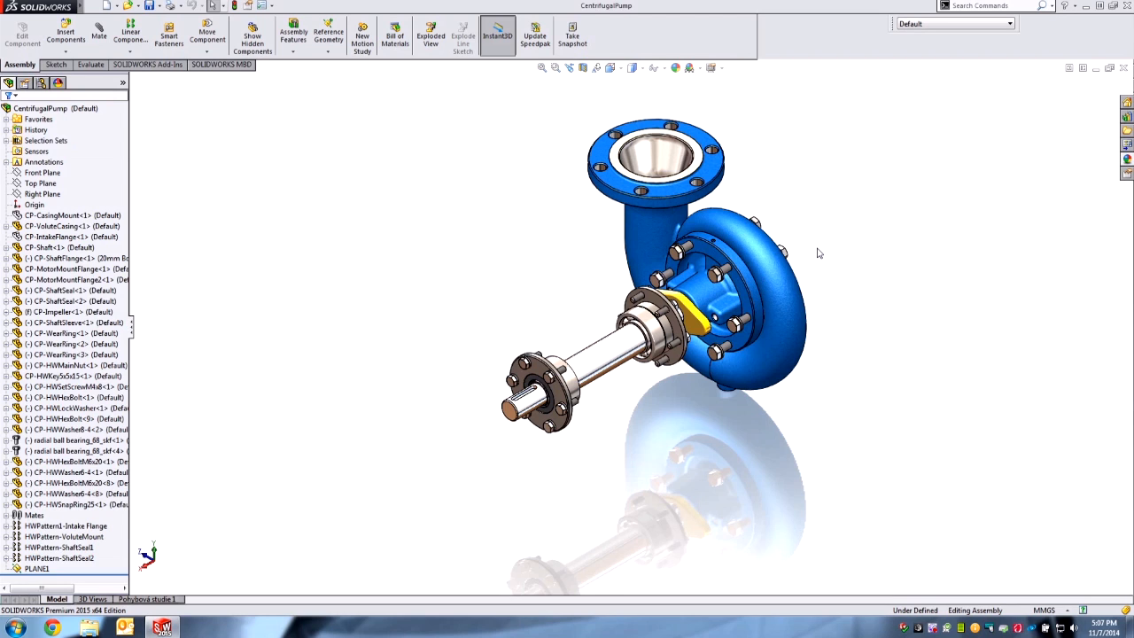
{"action": "mouse_move", "coordinate": [879, 275]}
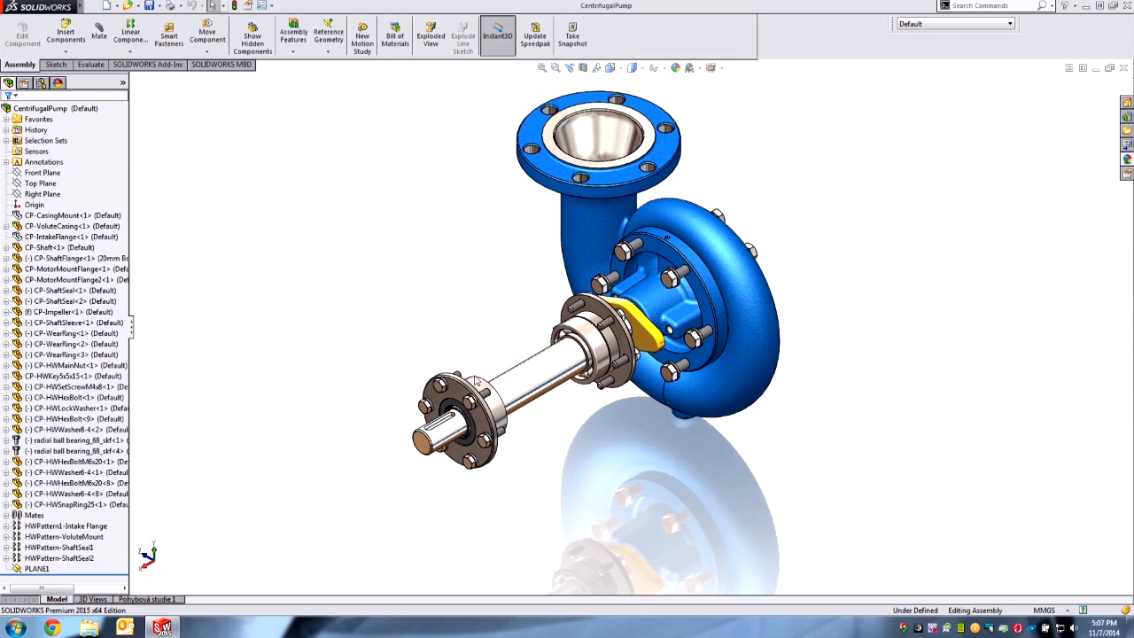
Step: Restore the hidden bearing frame and casing cover via Show Hidden Components
{"action": "left_click", "coordinate": [71, 238]}
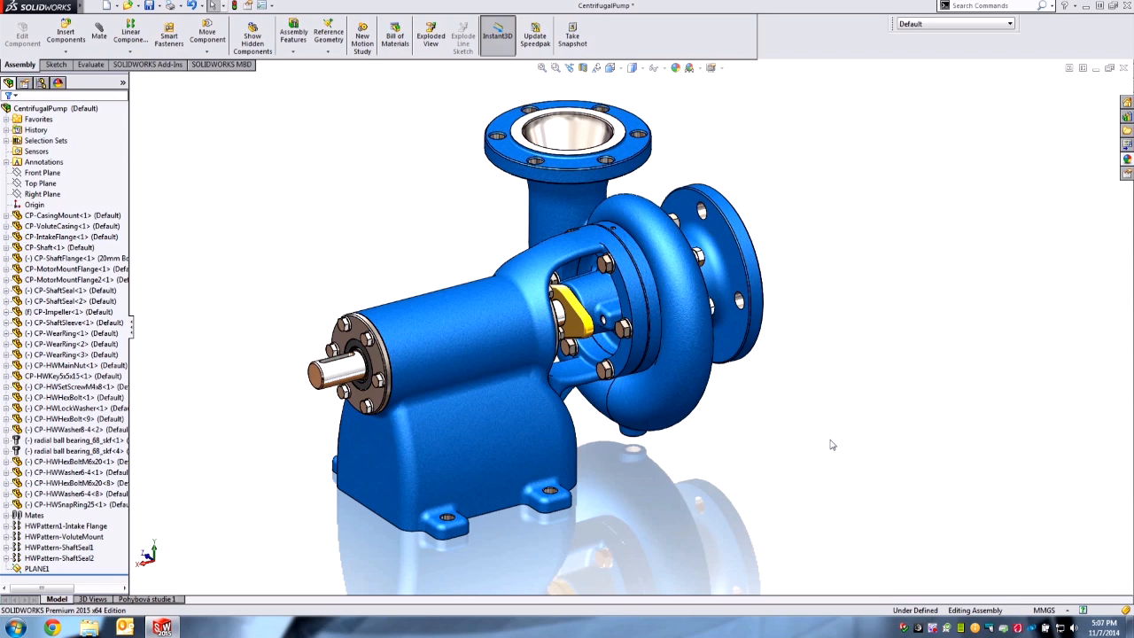
{"action": "mouse_move", "coordinate": [87, 574]}
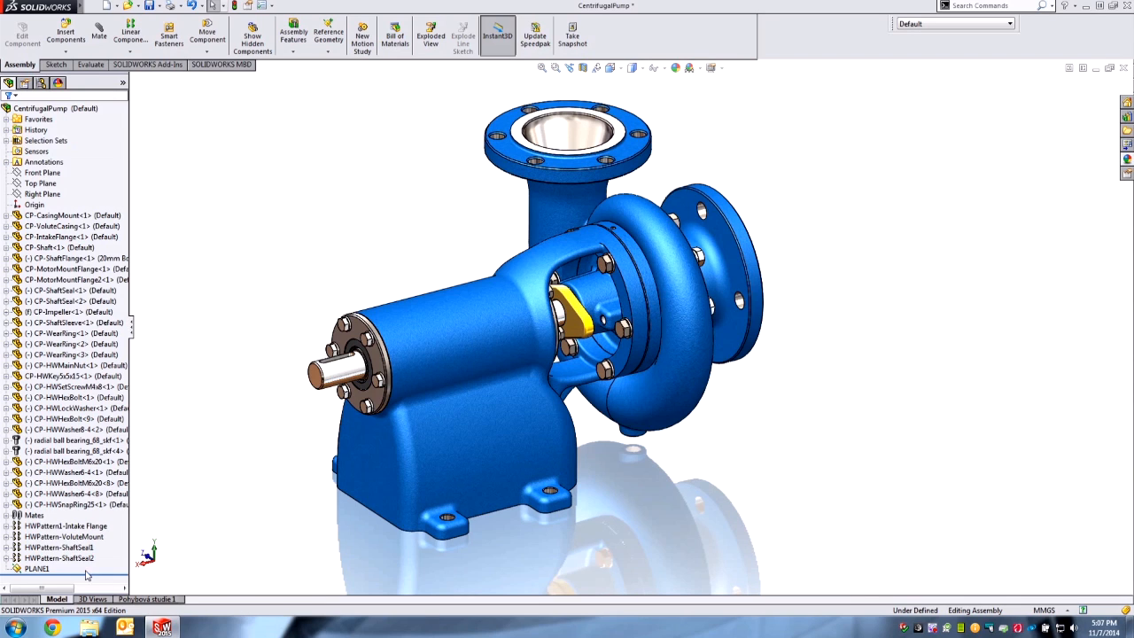
Step: Select PLANE1 on the intake flange face and add it with the related mates to Favorites
{"action": "left_click", "coordinate": [37, 567]}
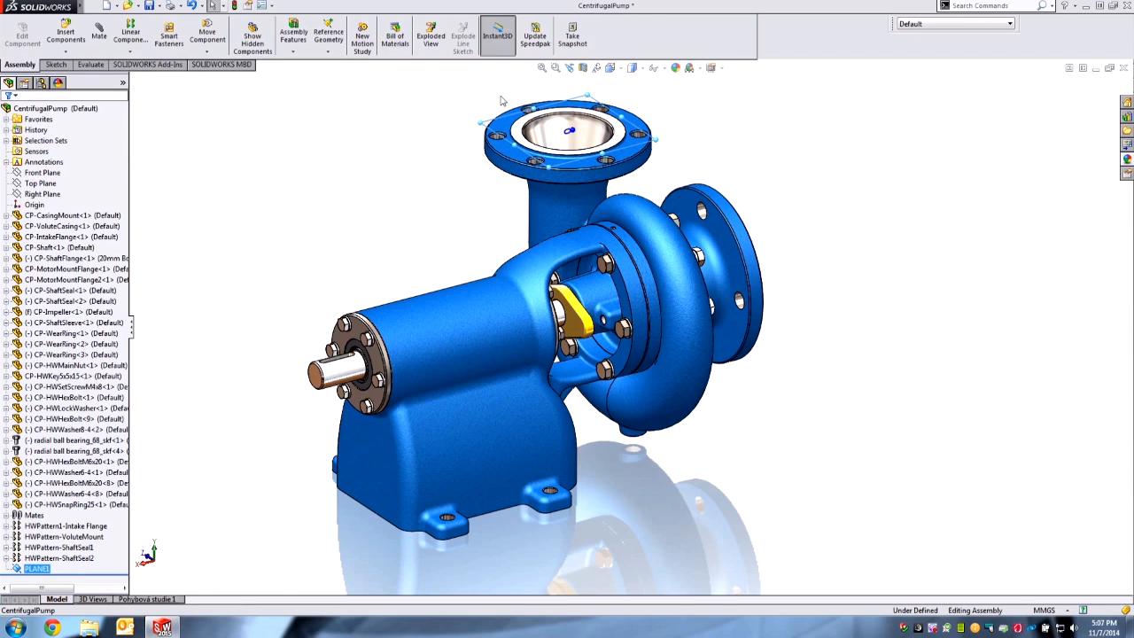
{"action": "mouse_move", "coordinate": [512, 124]}
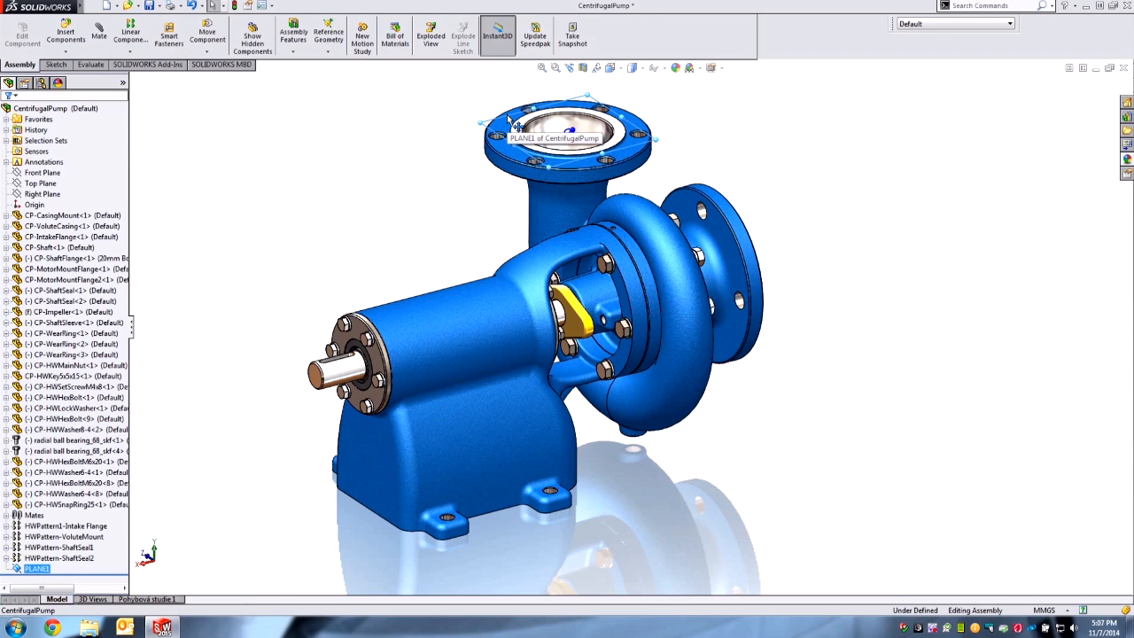
{"action": "mouse_move", "coordinate": [451, 127]}
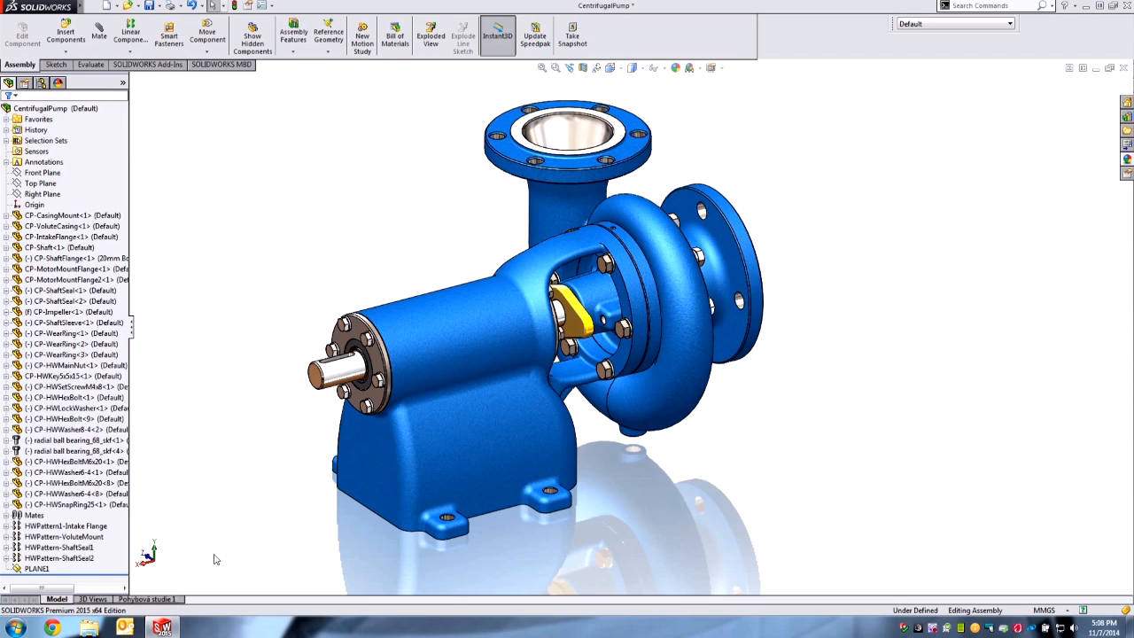
{"action": "left_click", "coordinate": [37, 568]}
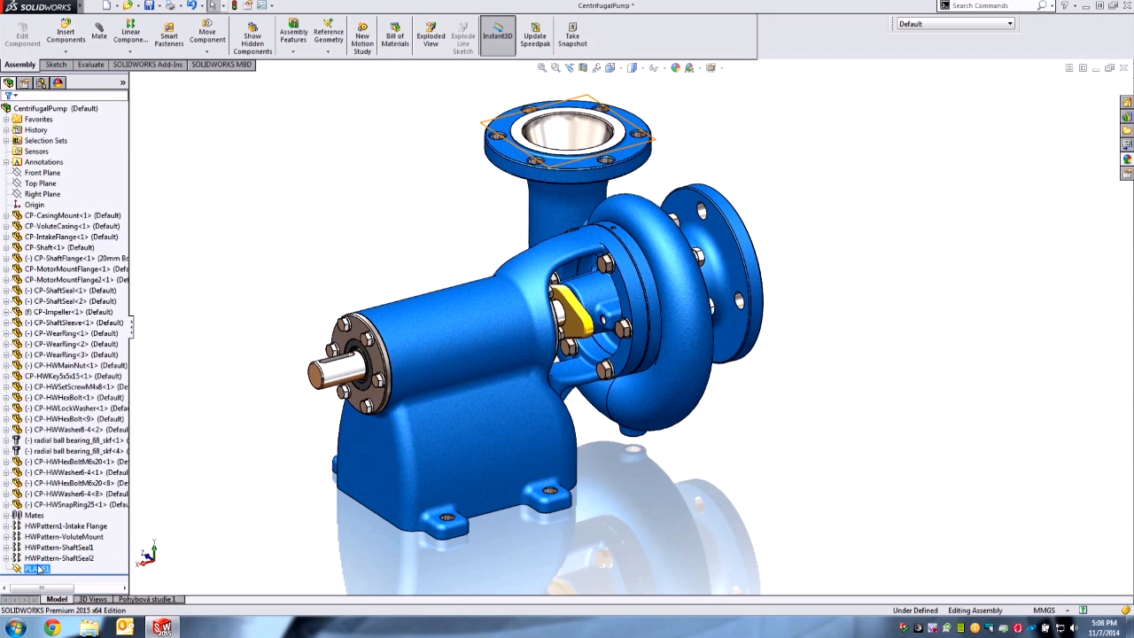
{"action": "mouse_move", "coordinate": [54, 230]}
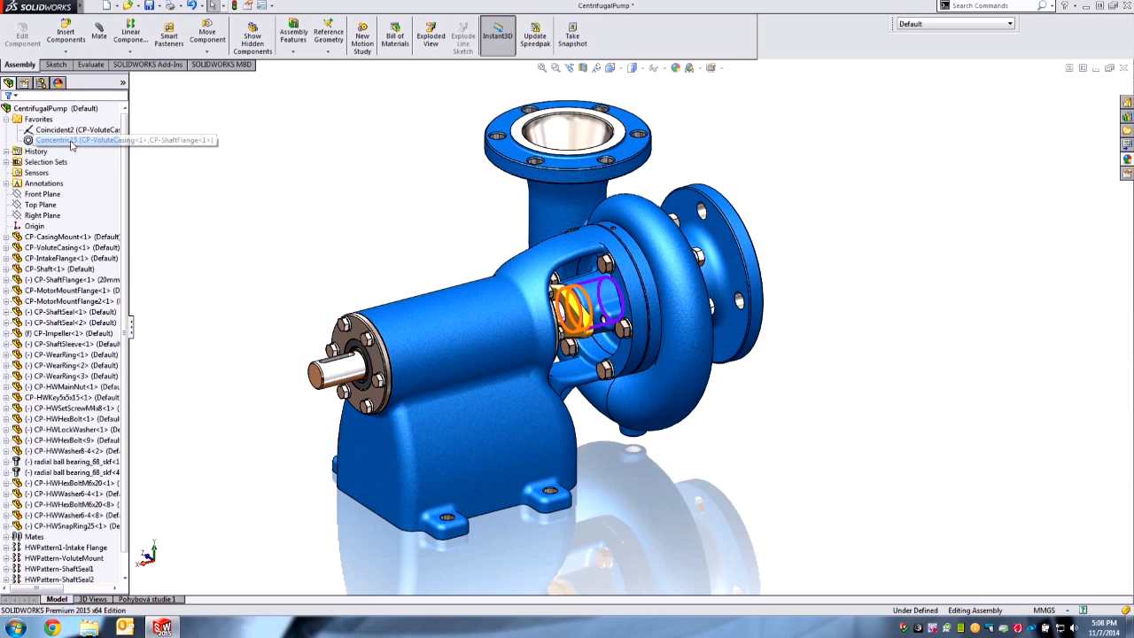
{"action": "mouse_move", "coordinate": [69, 140]}
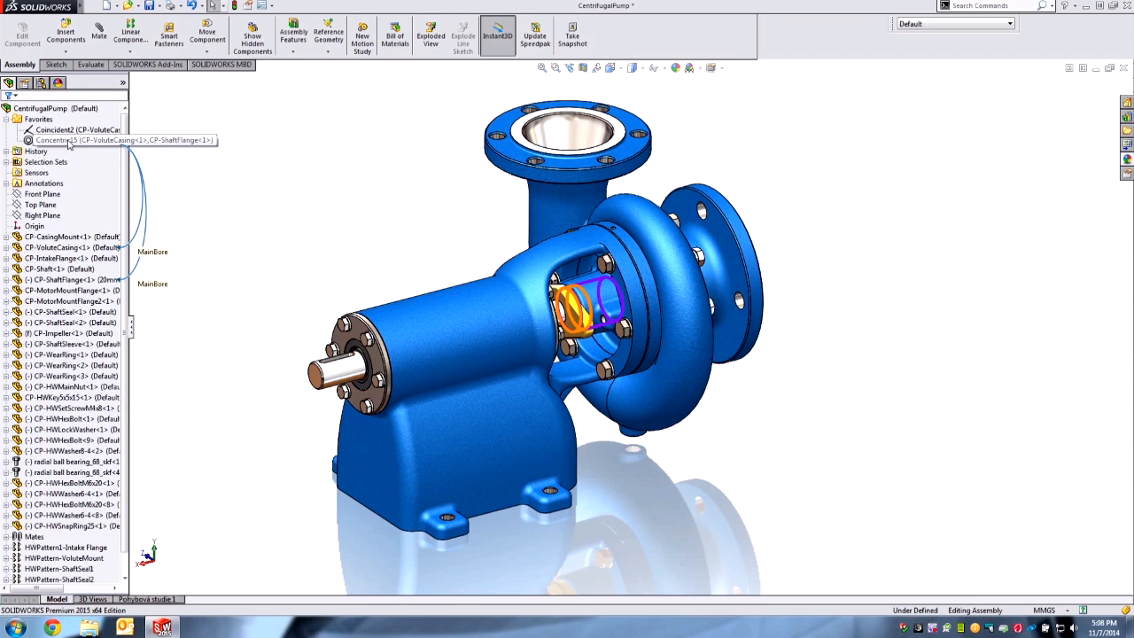
Step: Isolate the parts joined by the Concentric15 mate, leaving only the volute casing and yellow foot
{"action": "left_click", "coordinate": [71, 140]}
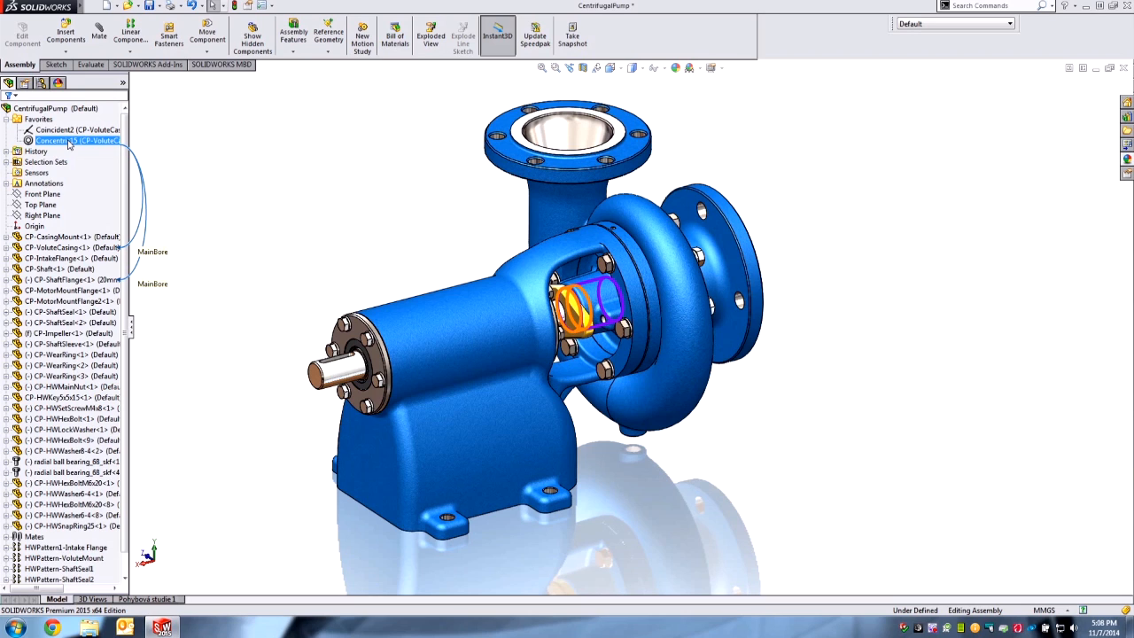
{"action": "right_click", "coordinate": [75, 140]}
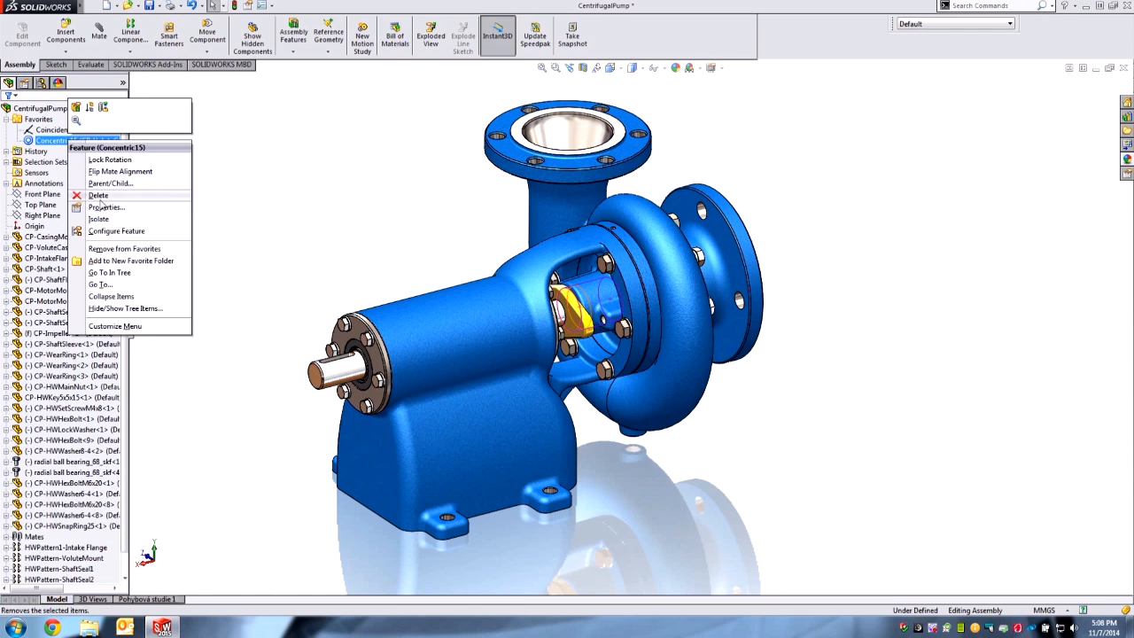
{"action": "left_click", "coordinate": [100, 220]}
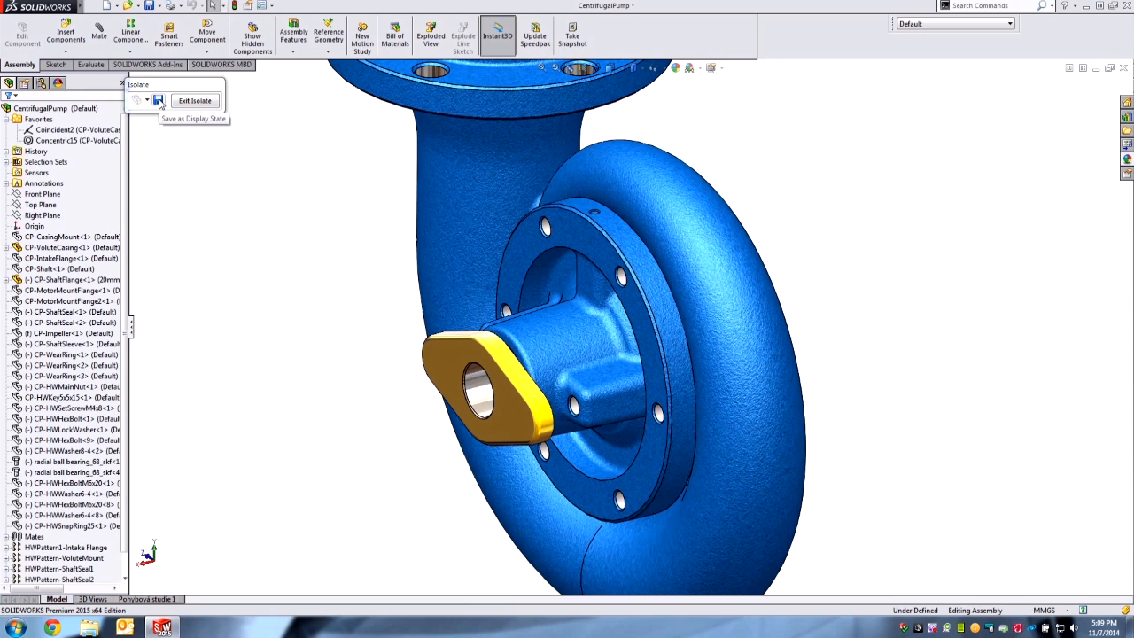
Step: Save the isolated volute casing view as a display state named 'Voute'
{"action": "left_click", "coordinate": [160, 99]}
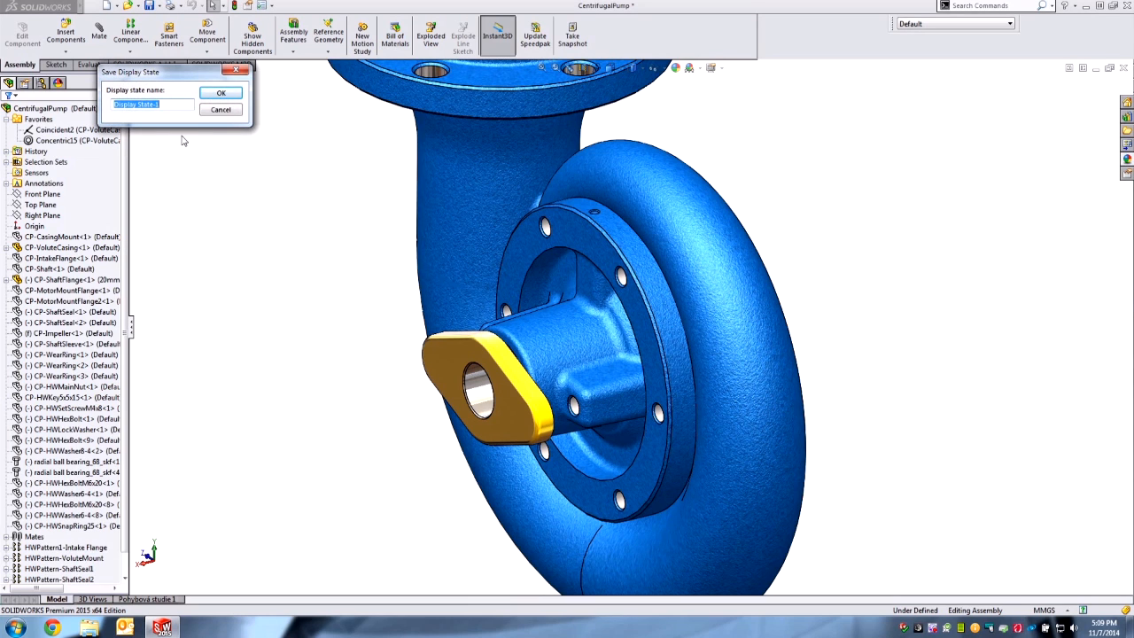
{"action": "type", "text": "Voute Case"}
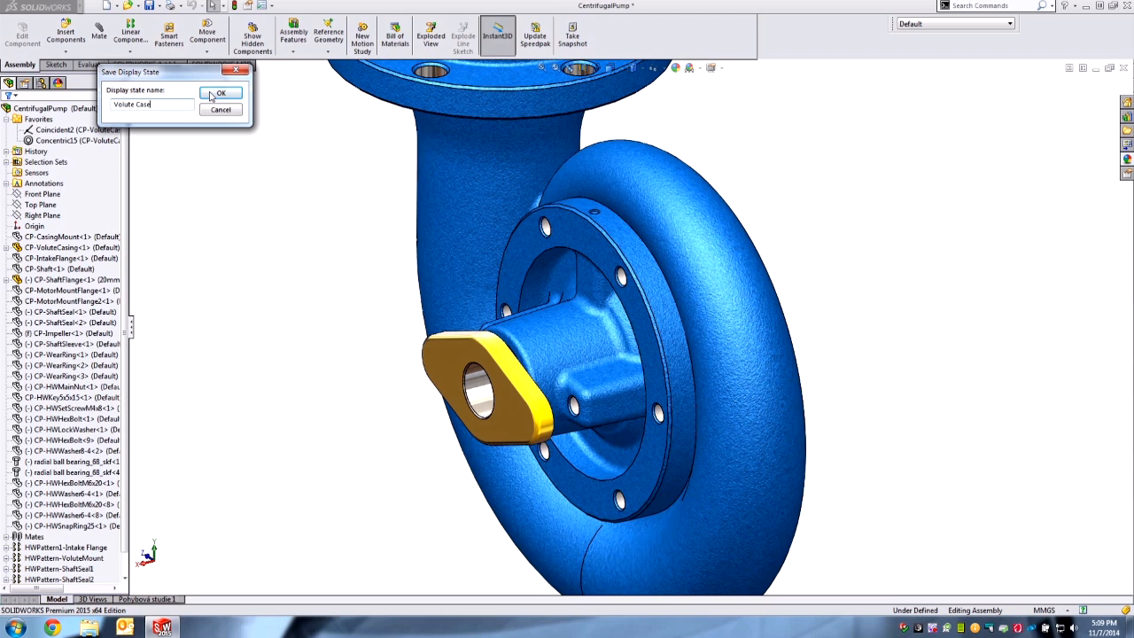
{"action": "left_click", "coordinate": [220, 93]}
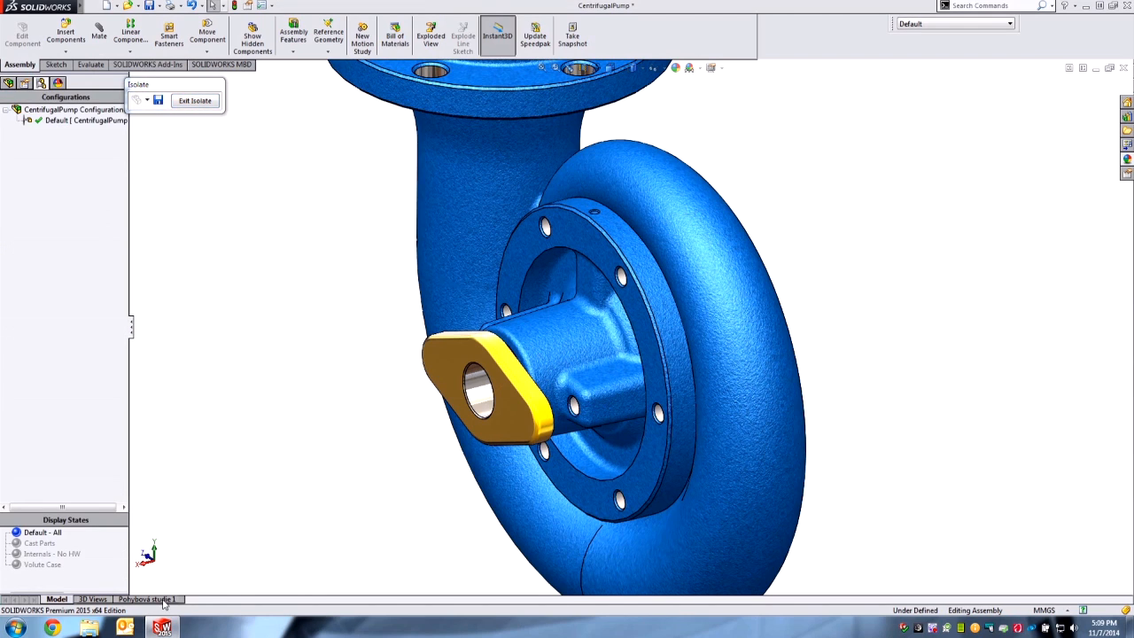
Step: Bring up the Properties of the new 'Voute' display state
{"action": "right_click", "coordinate": [43, 564]}
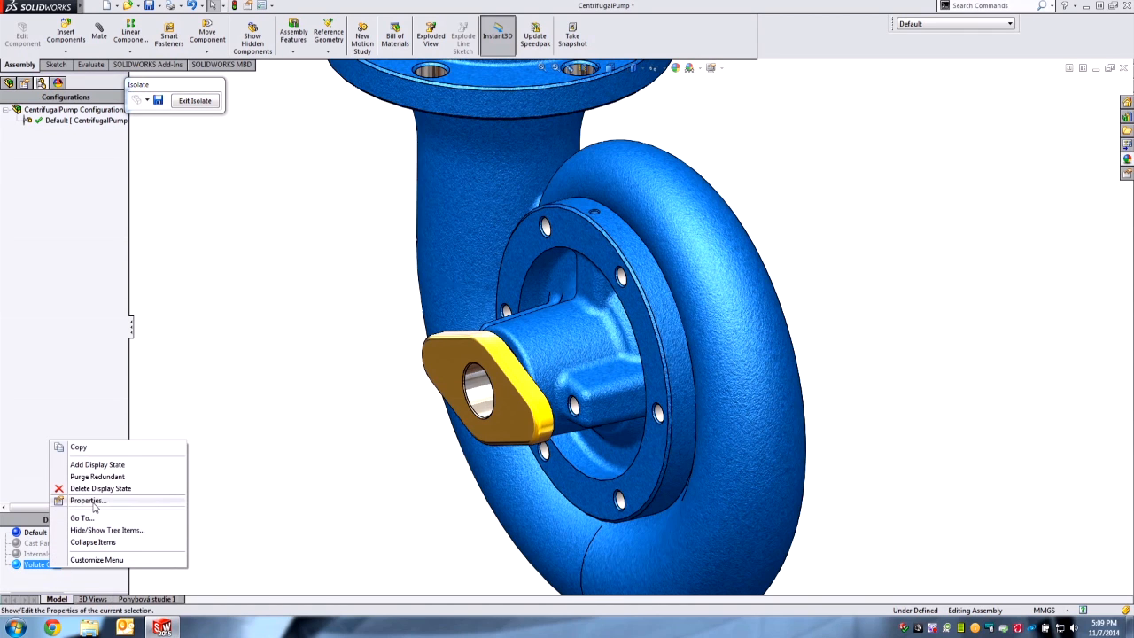
{"action": "left_click", "coordinate": [87, 500]}
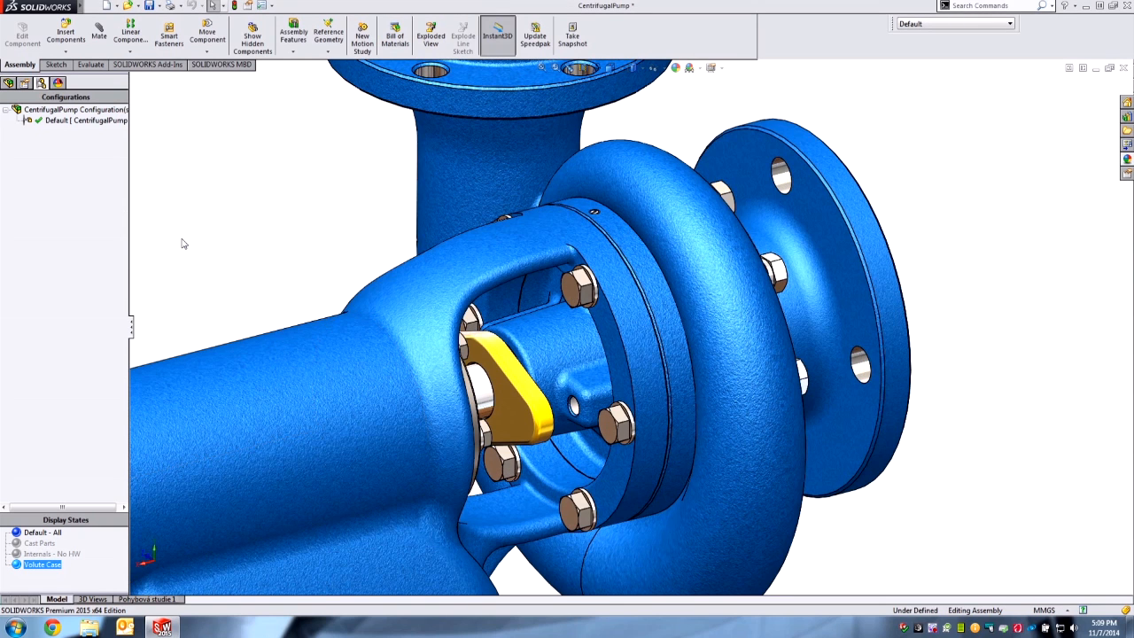
{"action": "mouse_move", "coordinate": [161, 177]}
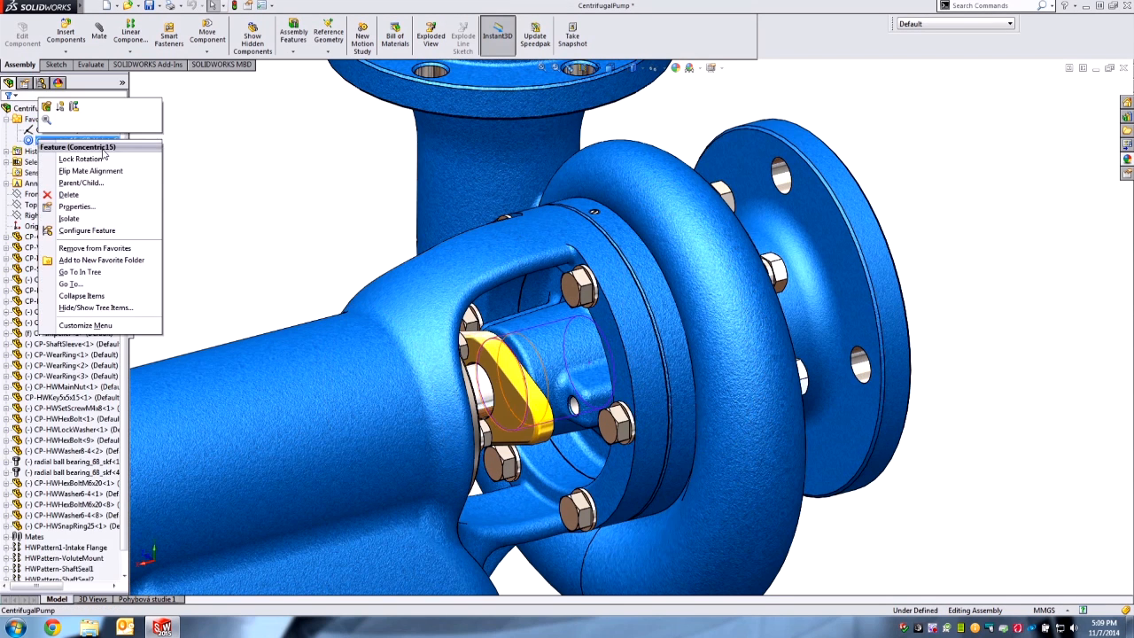
{"action": "left_click", "coordinate": [67, 218]}
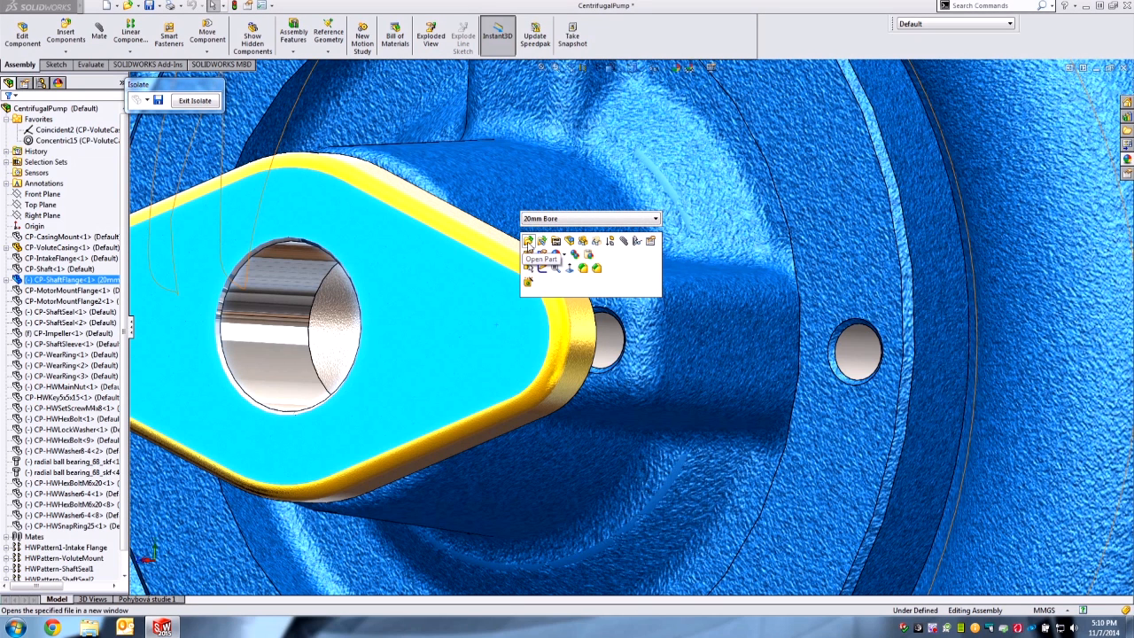
{"action": "mouse_move", "coordinate": [542, 241]}
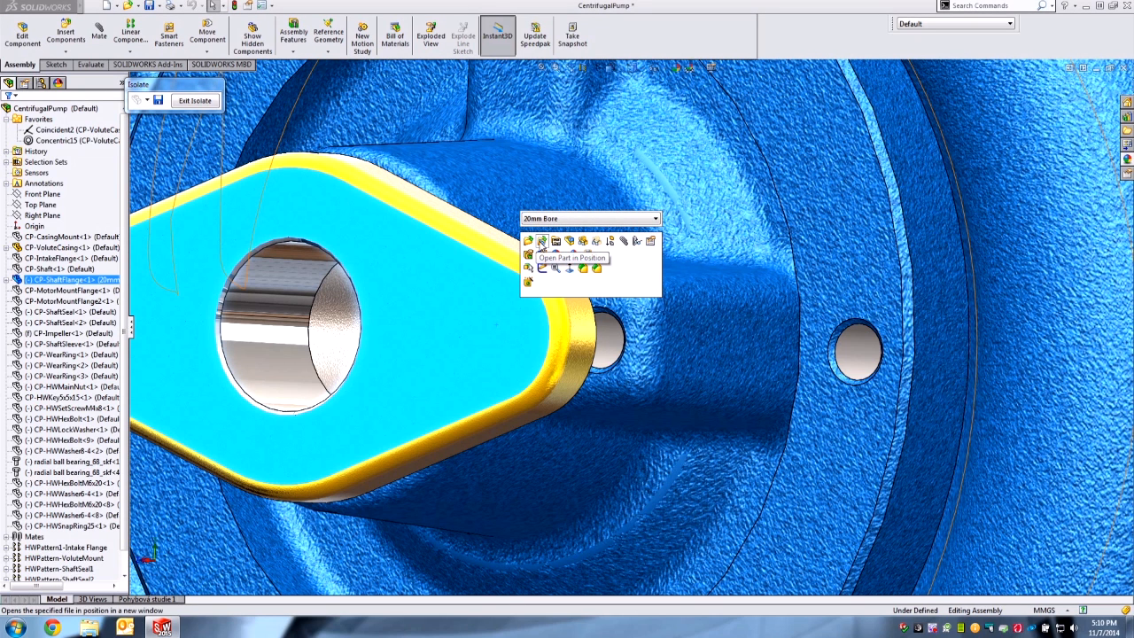
{"action": "left_click", "coordinate": [542, 241]}
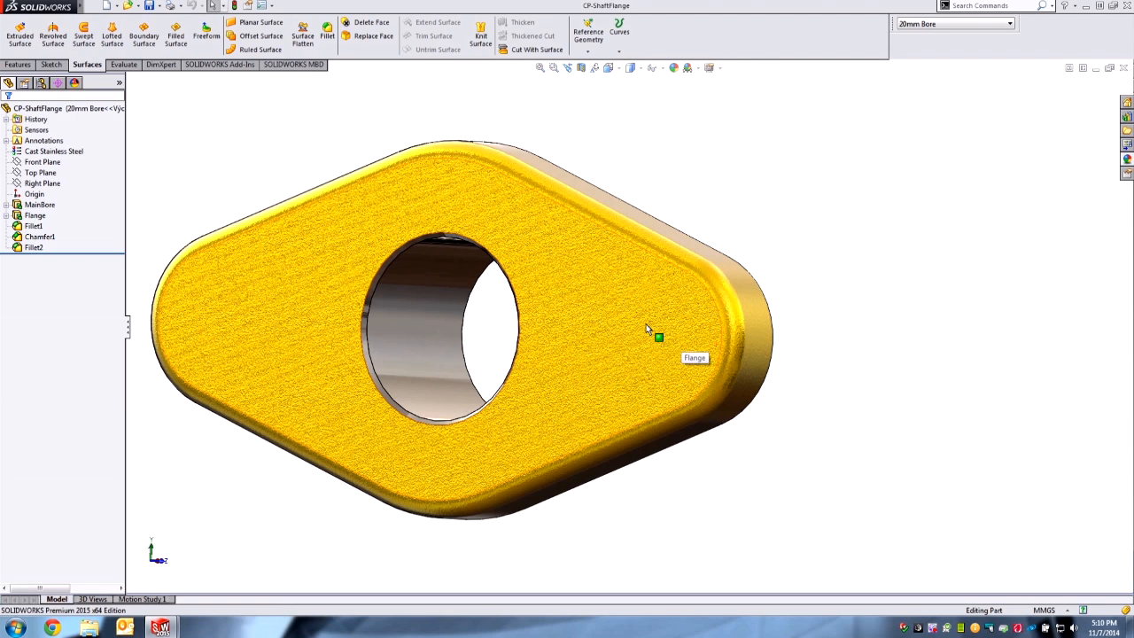
{"action": "mouse_move", "coordinate": [592, 323]}
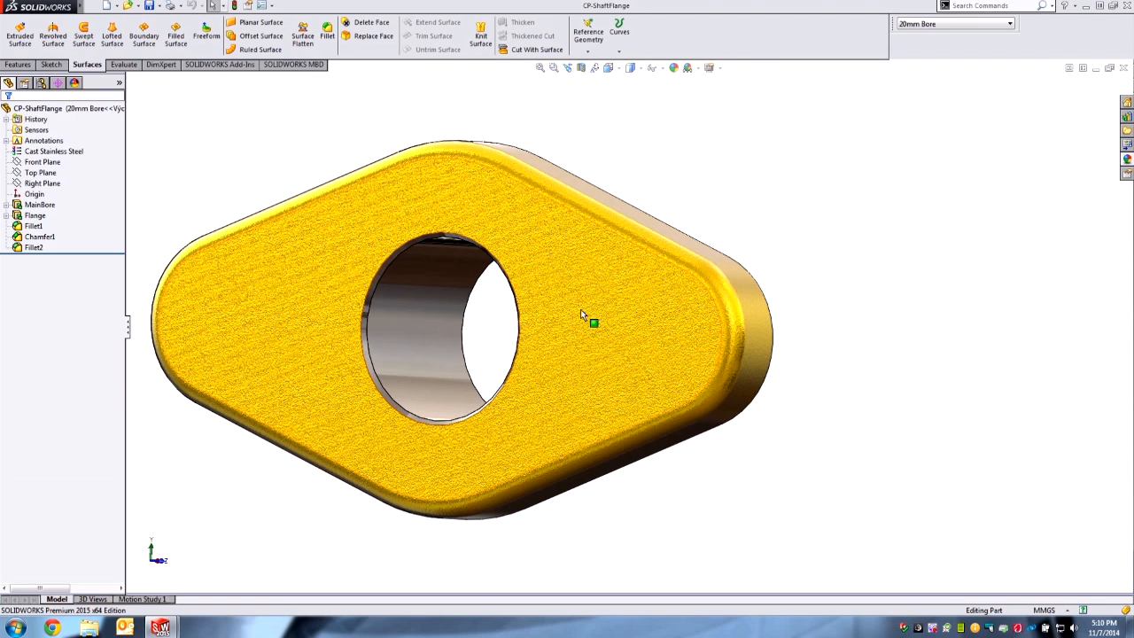
Step: Start a Hole Wizard clearance hole on the flange's top face, placed at both rounded ends
{"action": "left_click", "coordinate": [35, 217]}
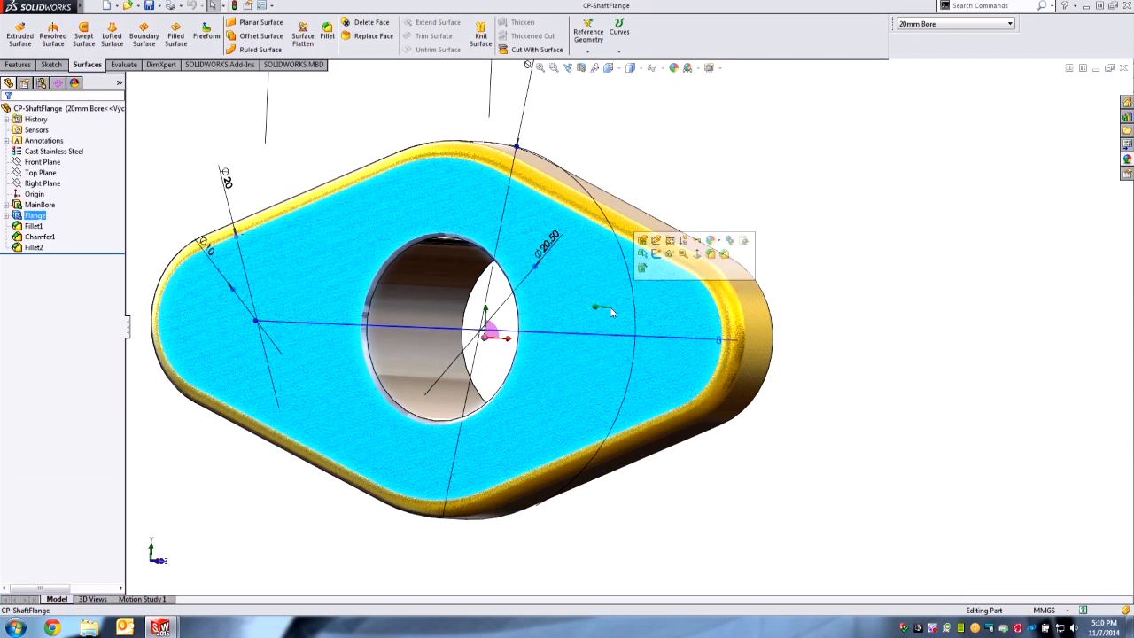
{"action": "mouse_move", "coordinate": [709, 255]}
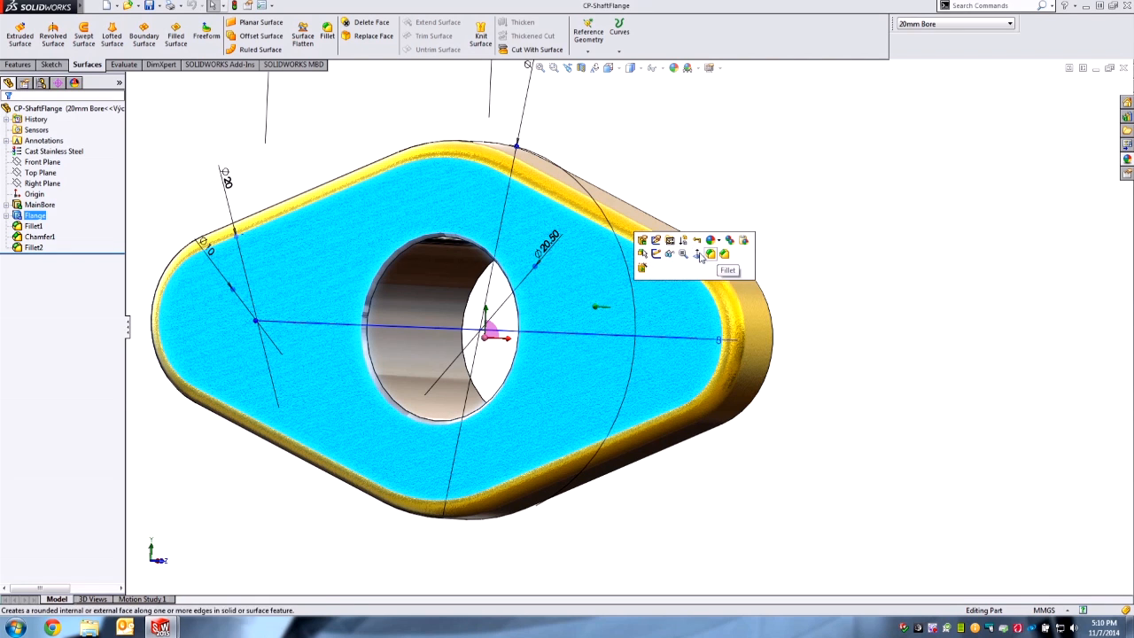
{"action": "mouse_move", "coordinate": [642, 269]}
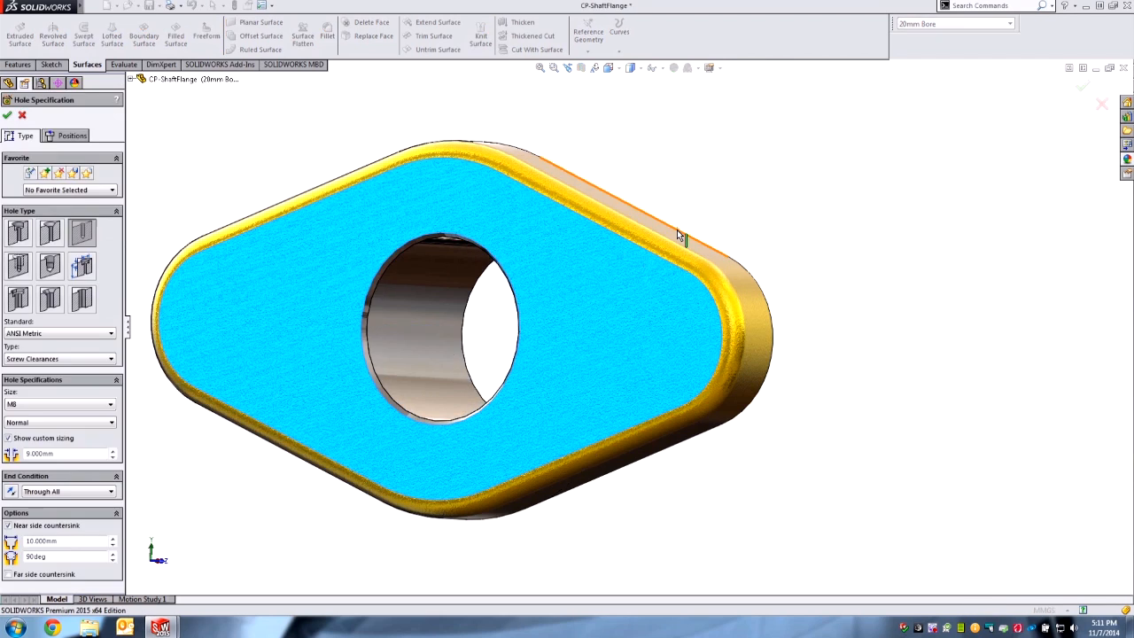
{"action": "left_click", "coordinate": [73, 135]}
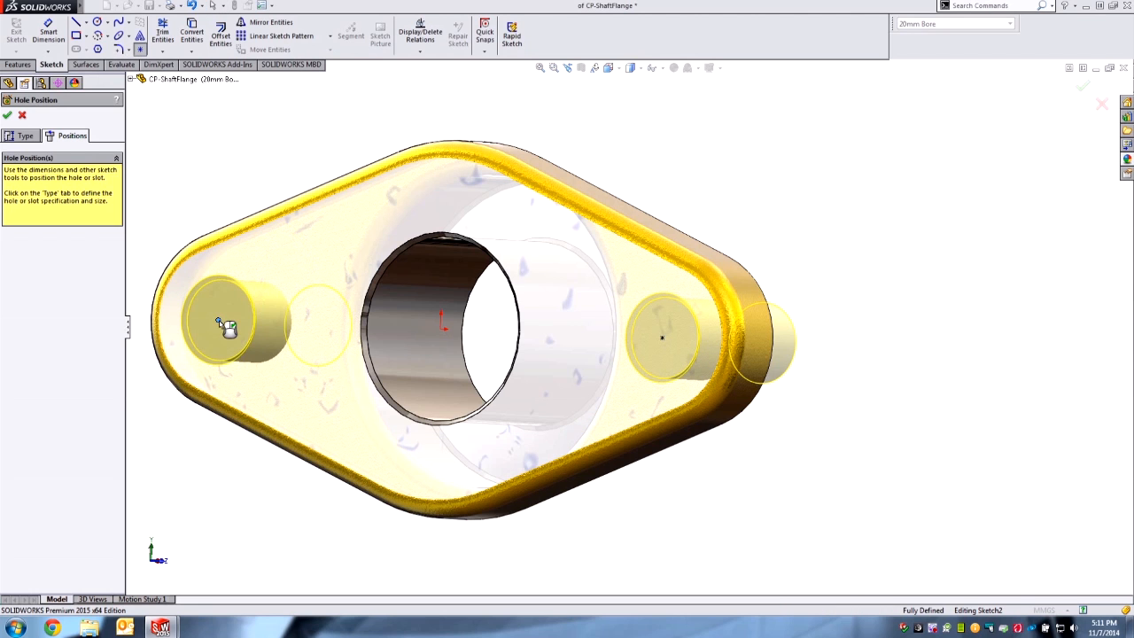
Step: Switch the drilled flange between two other bore-size configurations from the Configurations toolbar
{"action": "left_click", "coordinate": [7, 115]}
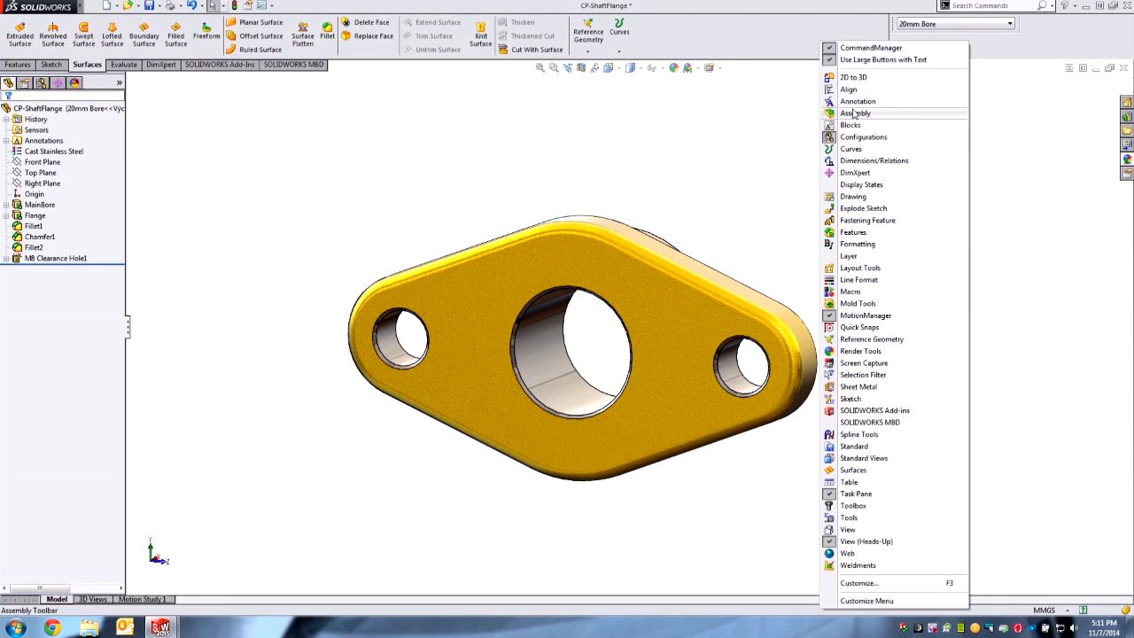
{"action": "mouse_move", "coordinate": [863, 136]}
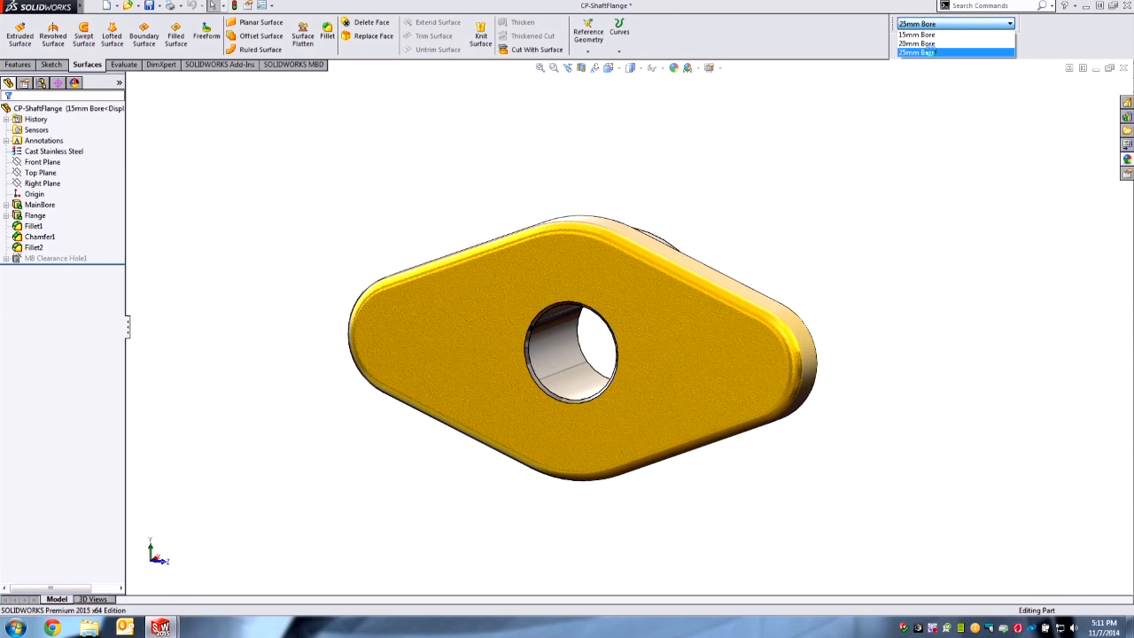
{"action": "left_click", "coordinate": [917, 54]}
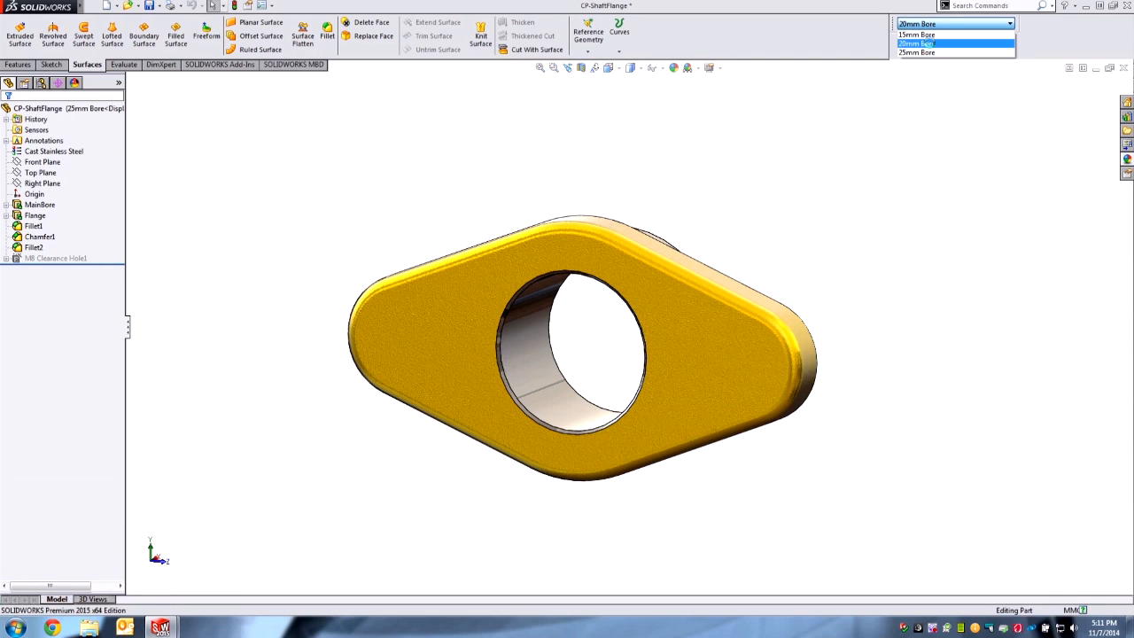
{"action": "left_click", "coordinate": [917, 42]}
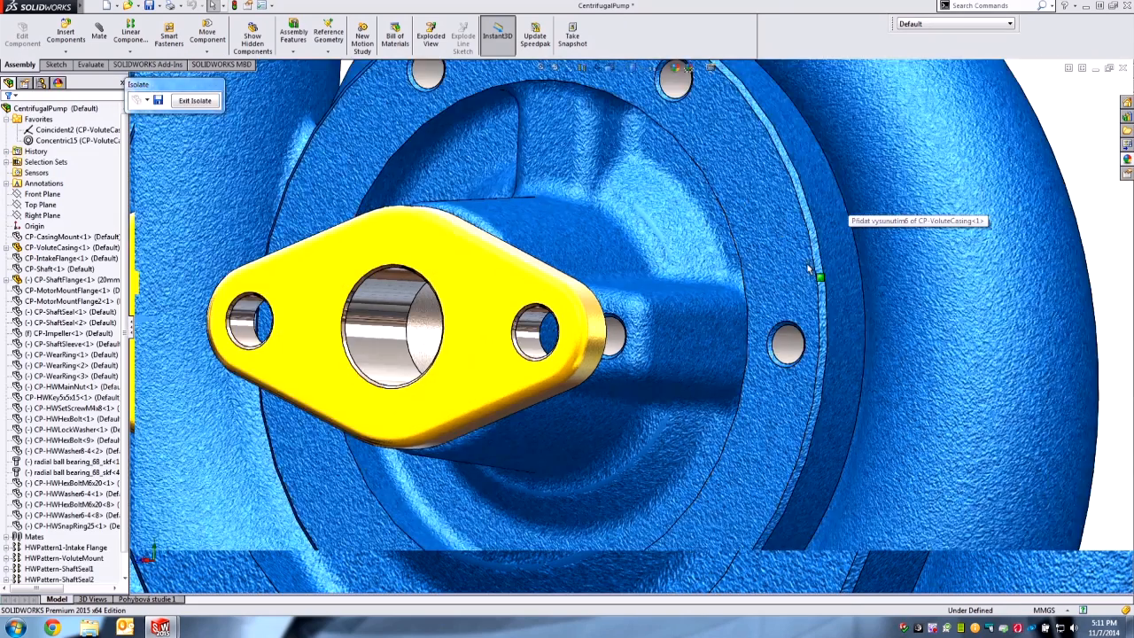
Step: Bring the shaft-end motor-mount flange into view and raise the context menu for it
{"action": "left_click", "coordinate": [195, 99]}
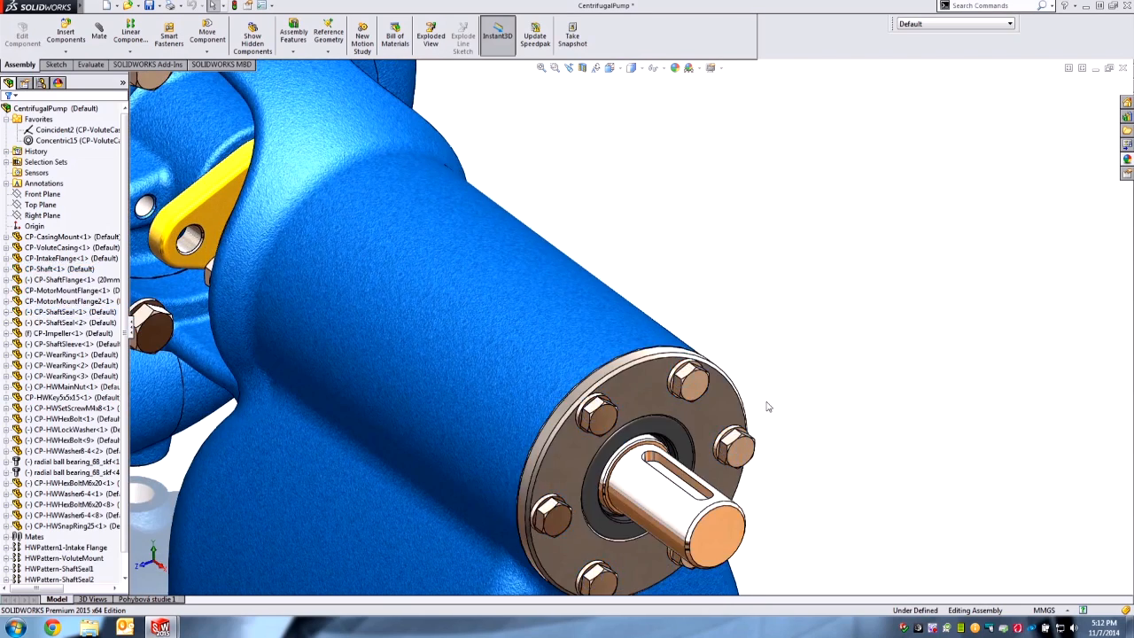
{"action": "mouse_move", "coordinate": [939, 436]}
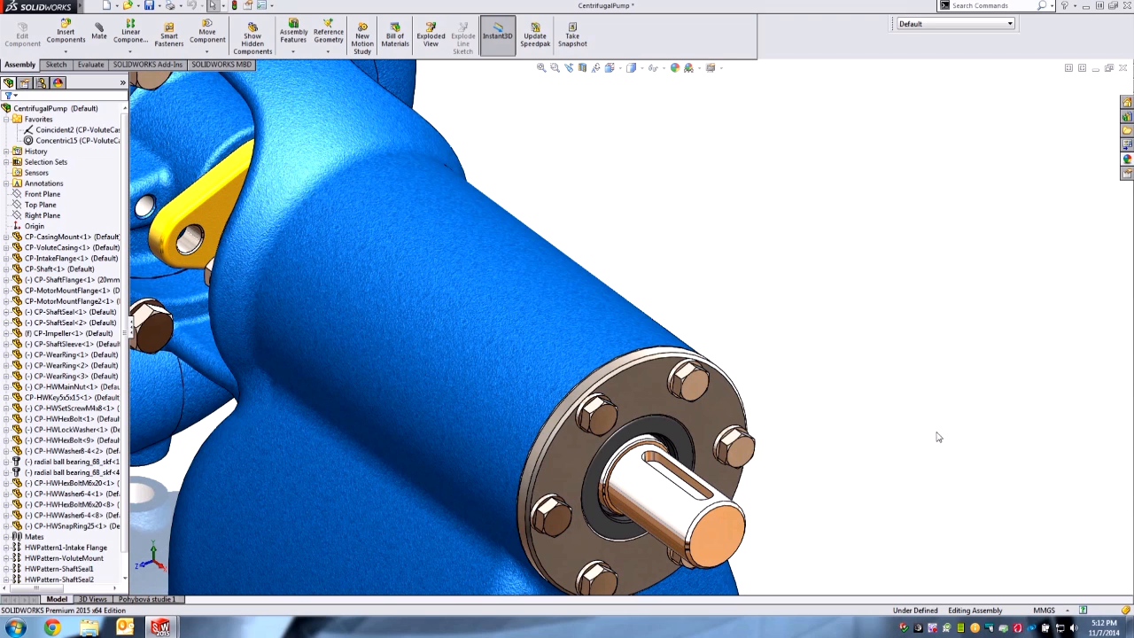
{"action": "right_click", "coordinate": [940, 436]}
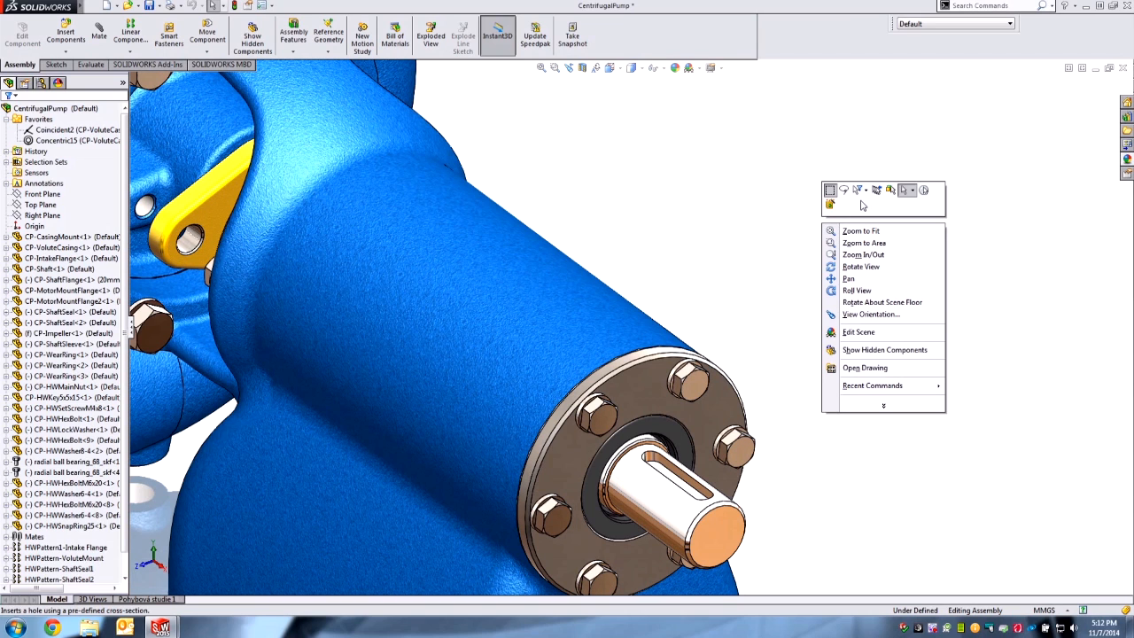
{"action": "mouse_move", "coordinate": [877, 192]}
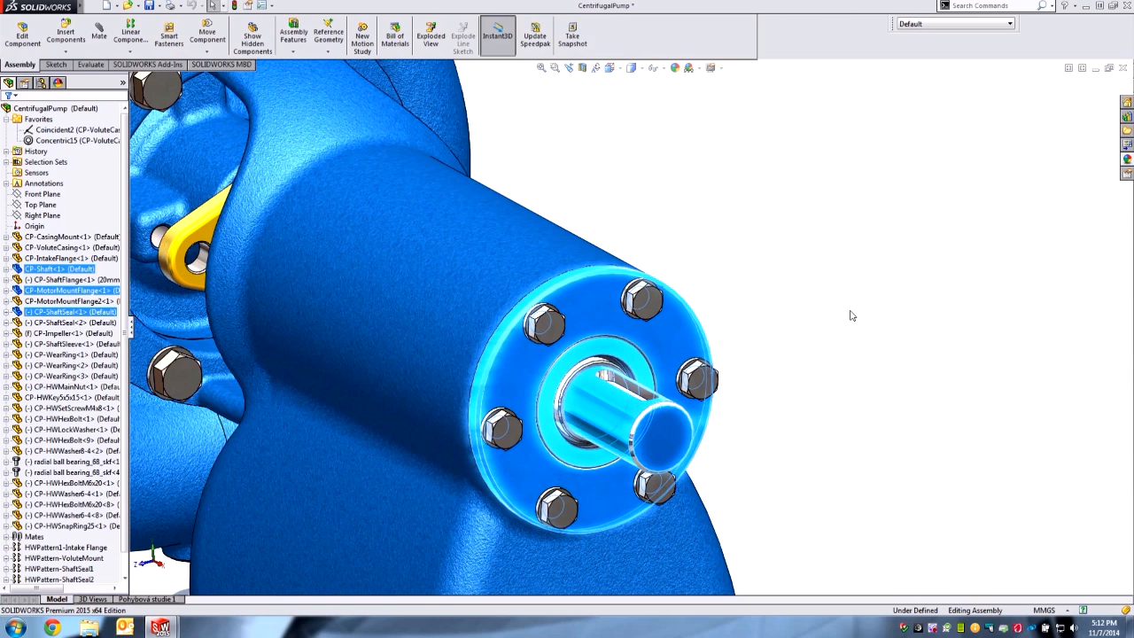
{"action": "mouse_move", "coordinate": [850, 311]}
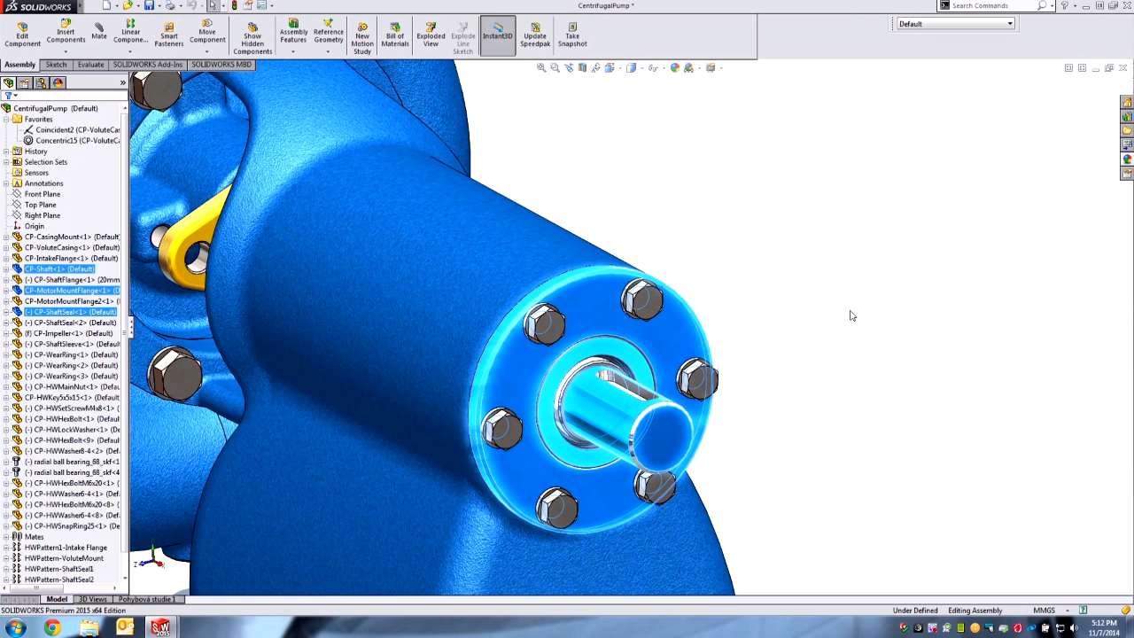
{"action": "mouse_move", "coordinate": [606, 323]}
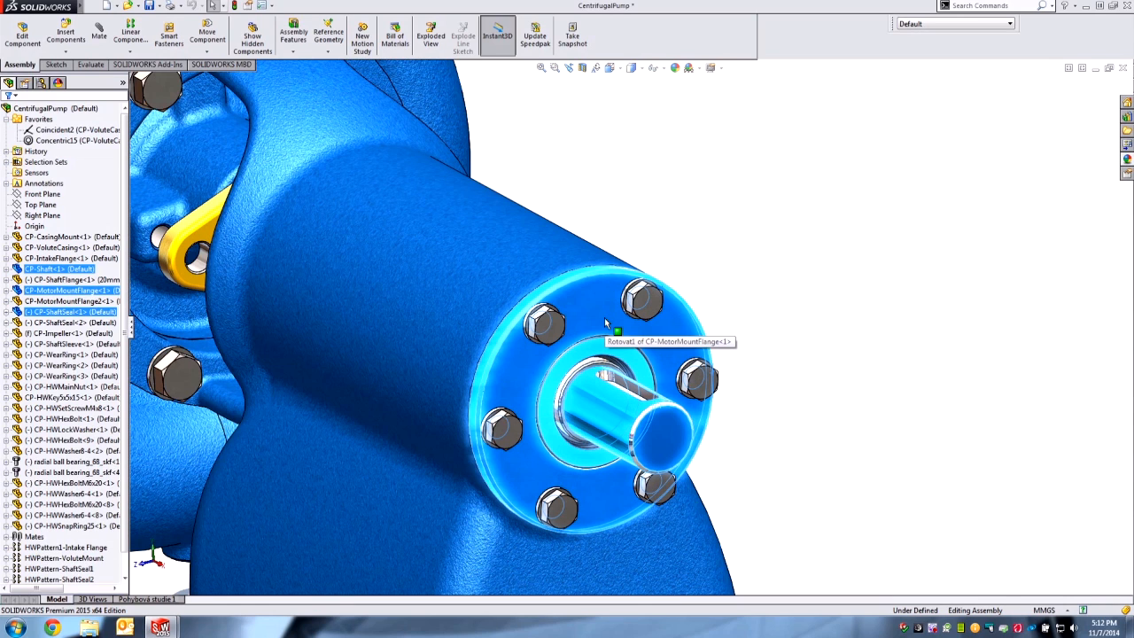
{"action": "mouse_move", "coordinate": [674, 334]}
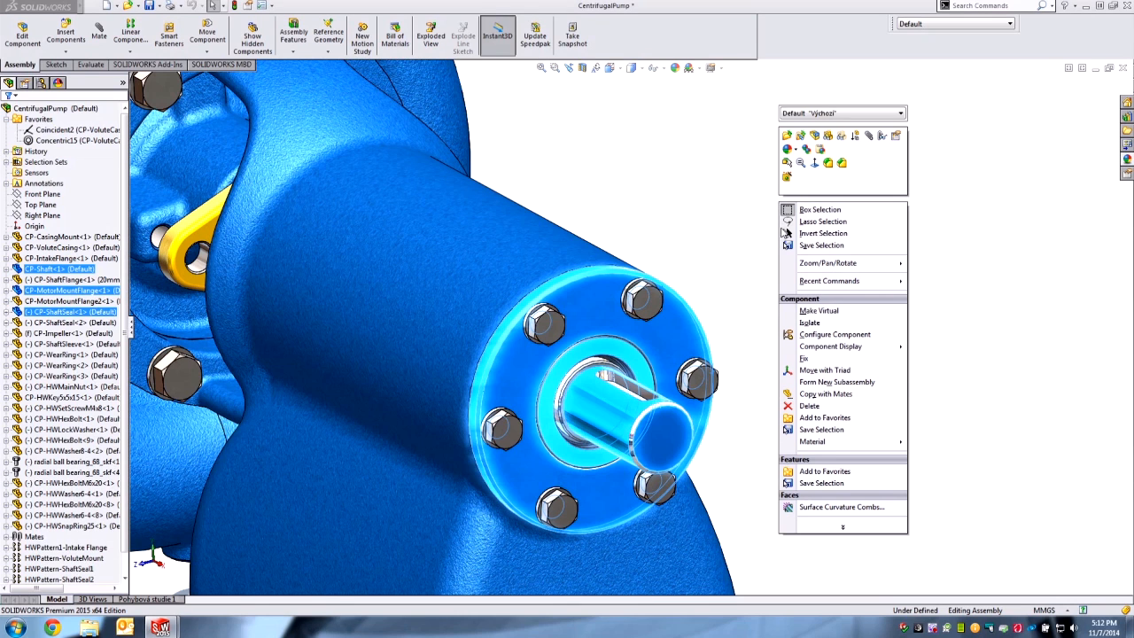
{"action": "mouse_move", "coordinate": [822, 244]}
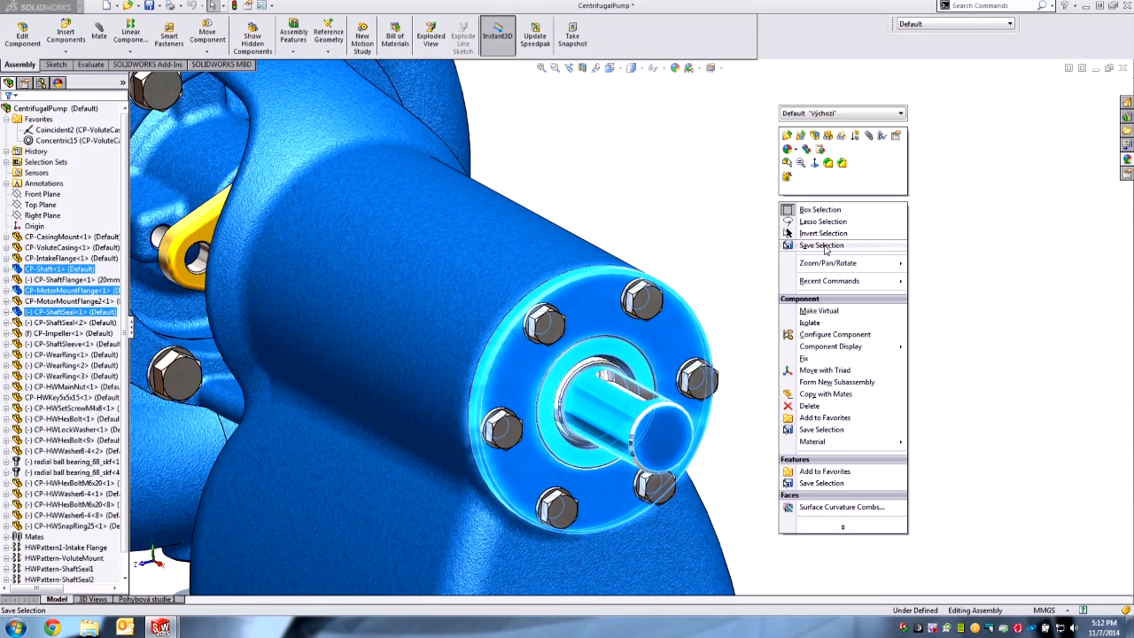
Step: Save the bolt faces as a Selection-Set, reselect it from the tree, and turn the pump into view
{"action": "left_click", "coordinate": [826, 249]}
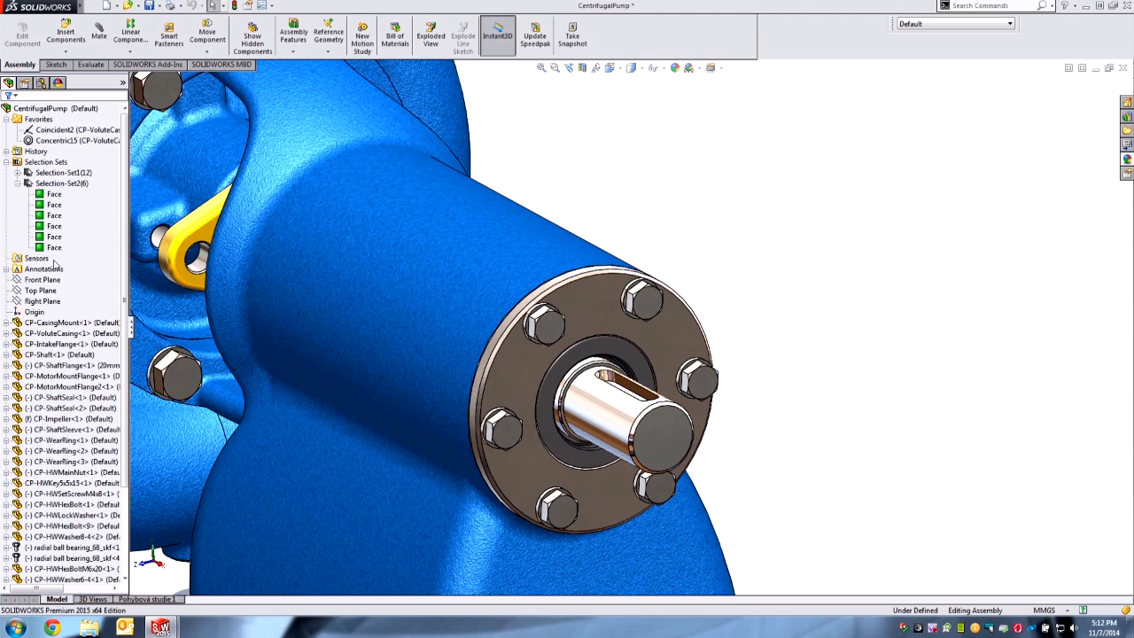
{"action": "left_click", "coordinate": [62, 172]}
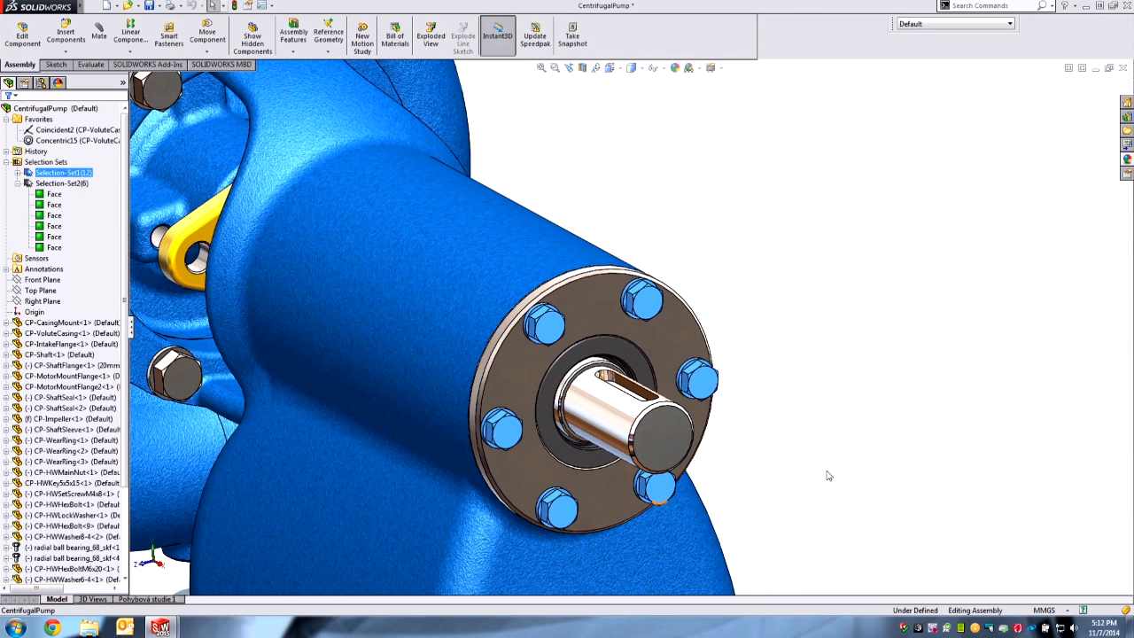
{"action": "mouse_move", "coordinate": [876, 406]}
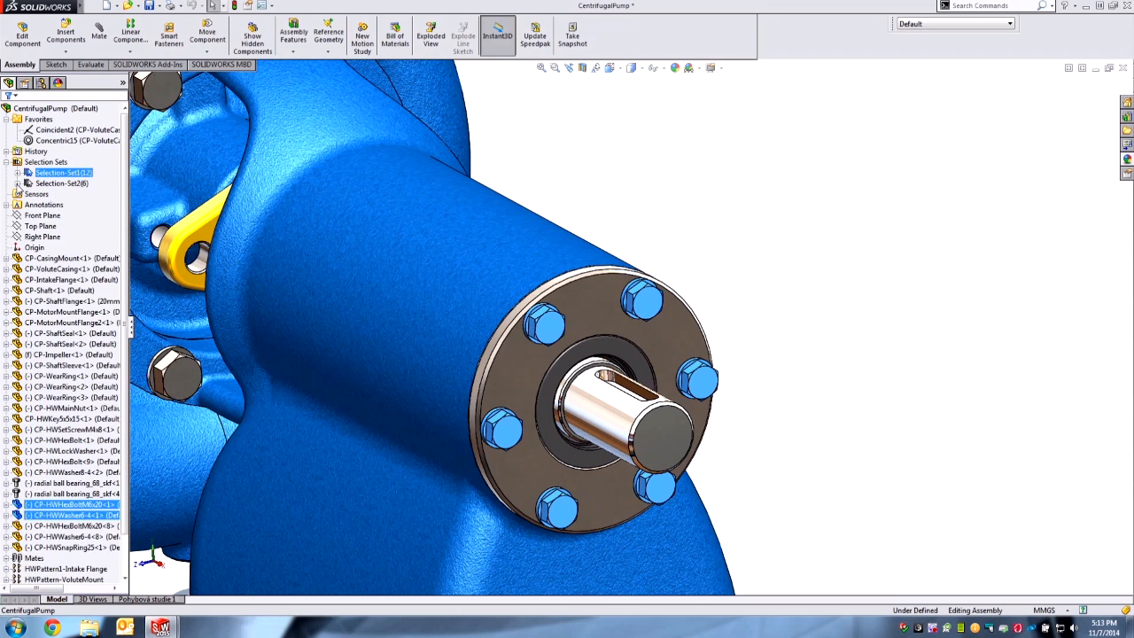
{"action": "mouse_move", "coordinate": [720, 252]}
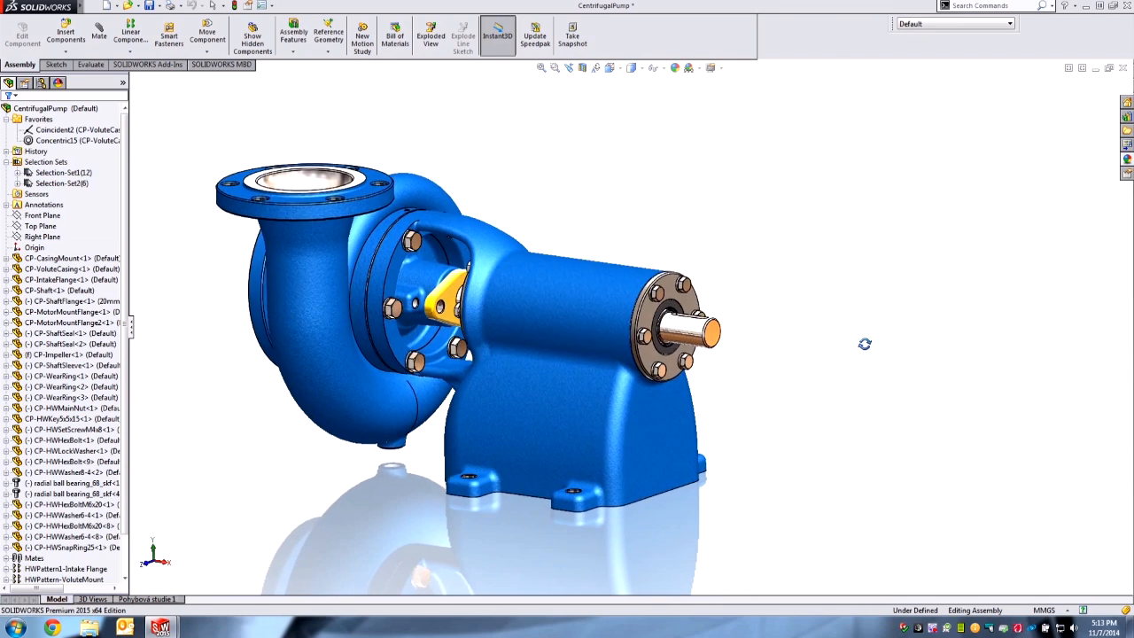
{"action": "left_click_drag", "start_coordinate": [865, 344], "coordinate": [868, 369]}
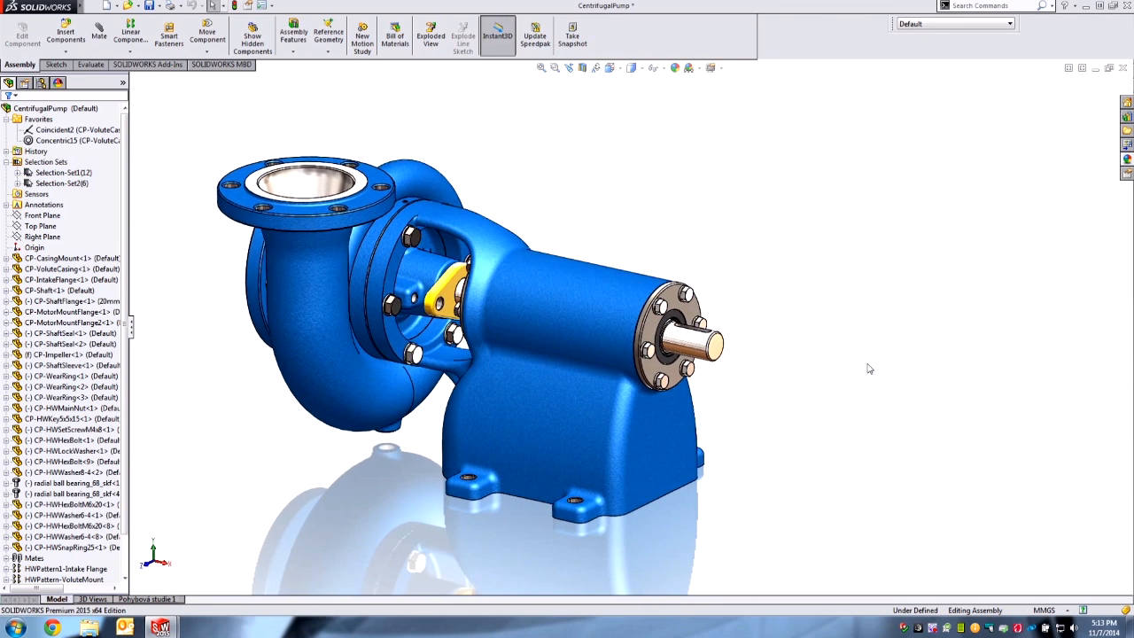